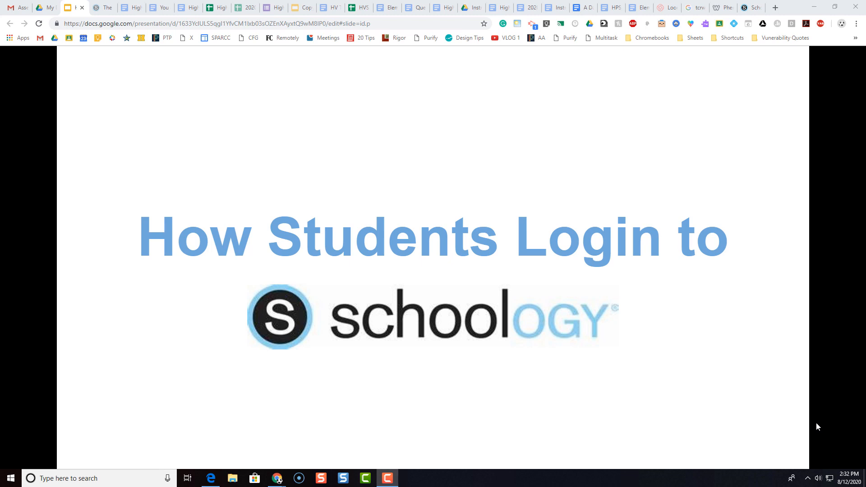
Step: Open an InPrivate window and enter 'hps' to reach the Schoology Google sign-in page
left_click(211, 479)
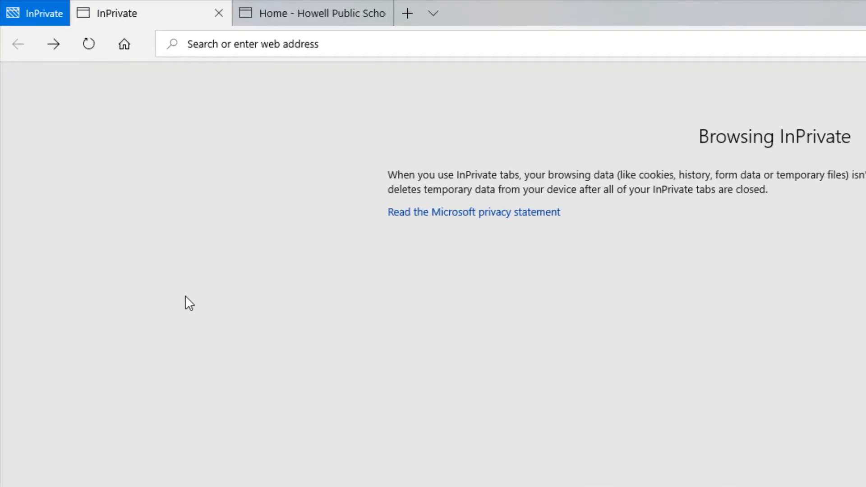
type("hps")
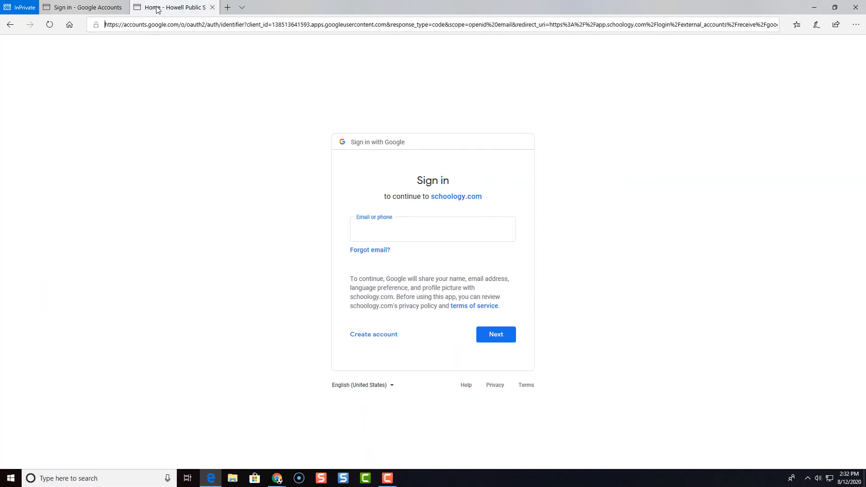
Step: From the Howell Public Schools homepage, follow the students' Schoology link to Google sign-in
left_click(172, 7)
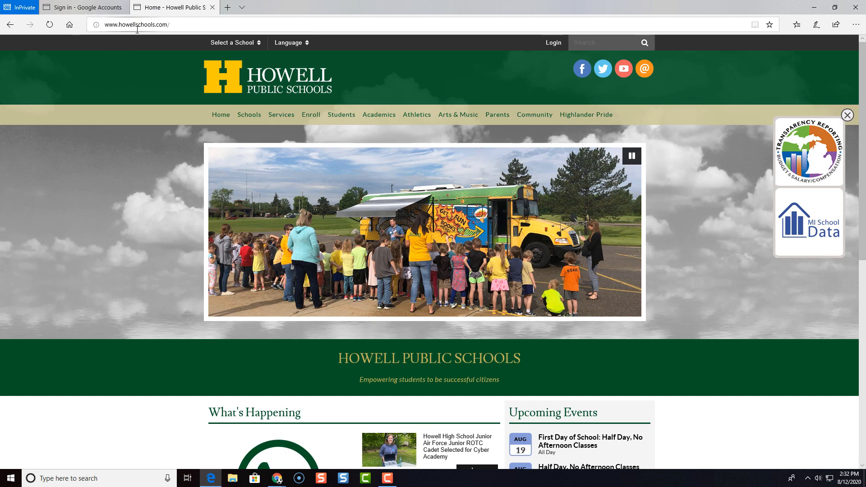
scroll("down", 3)
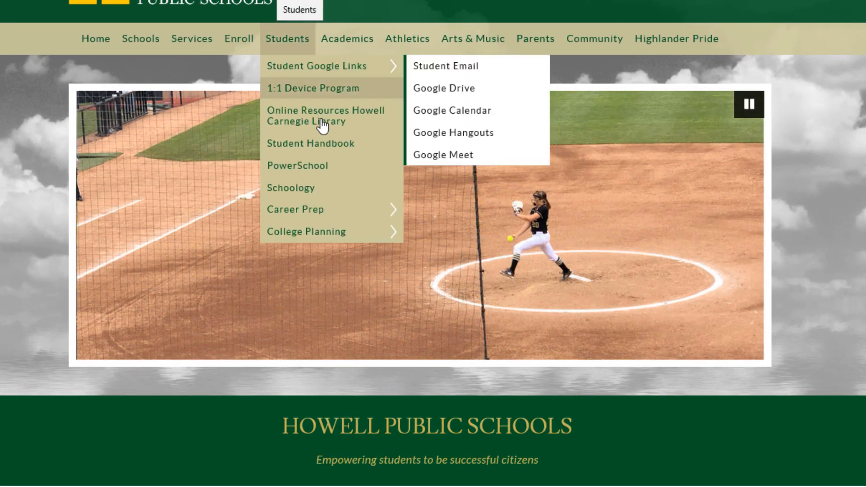
left_click(290, 187)
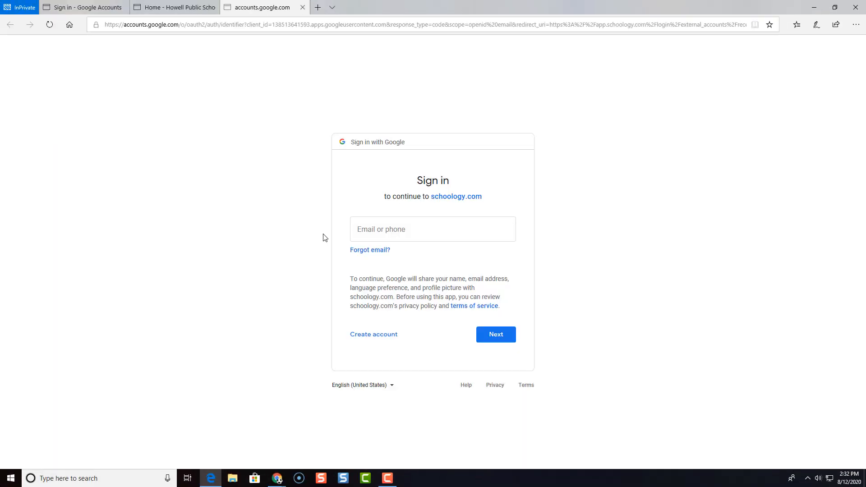
left_click(432, 229)
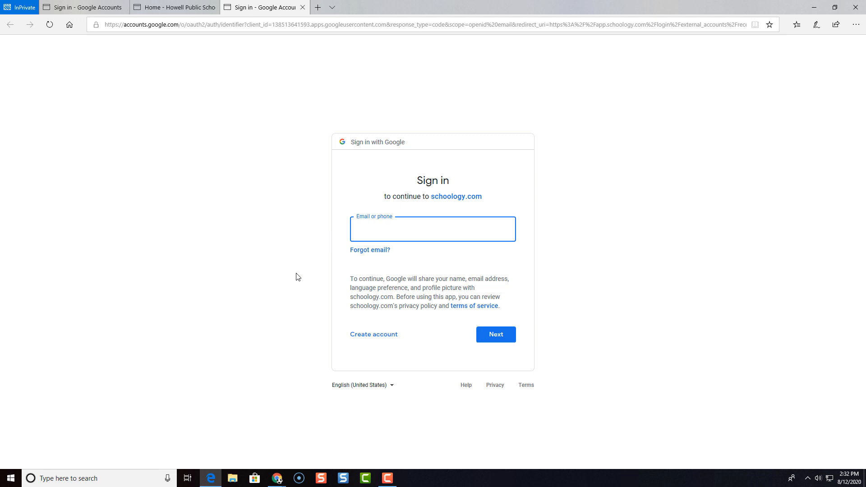
mouse_move(315, 265)
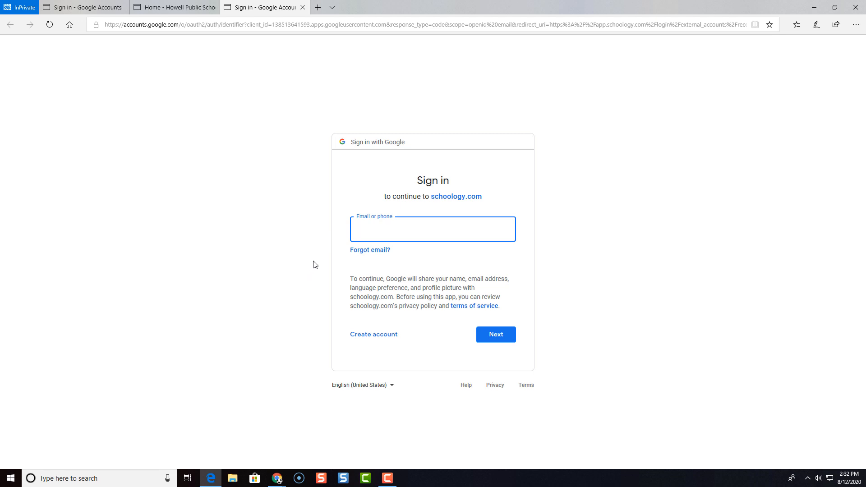
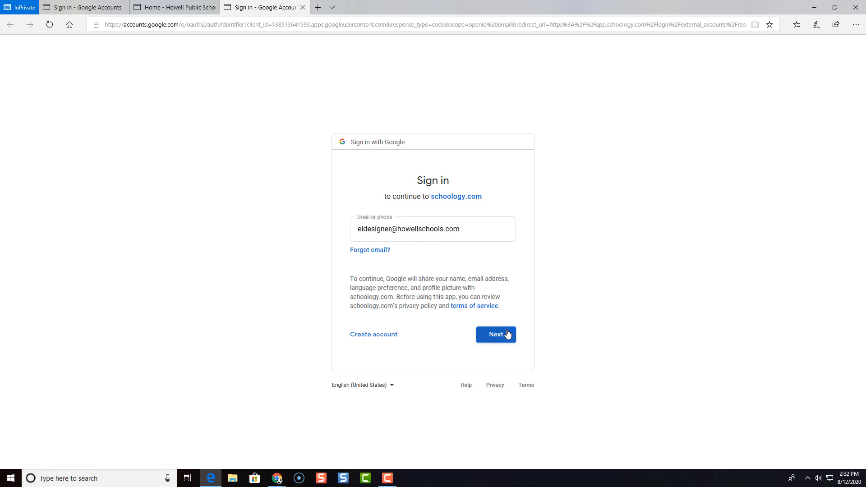
left_click(494, 335)
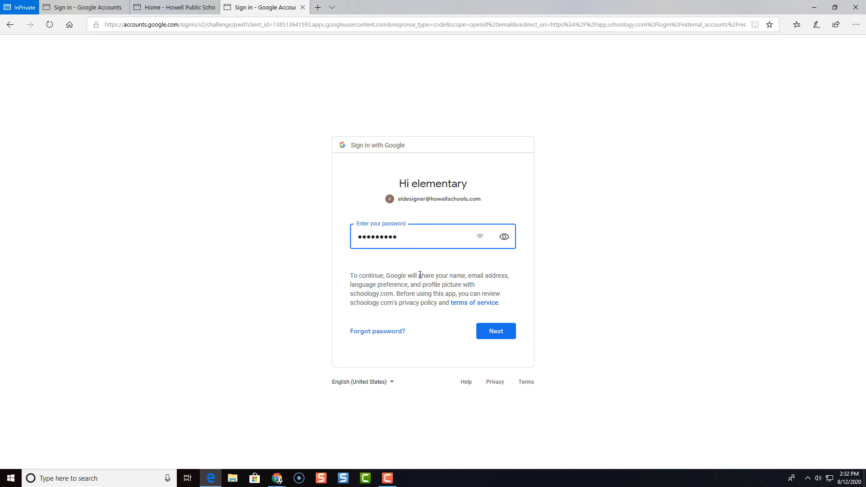
left_click(495, 331)
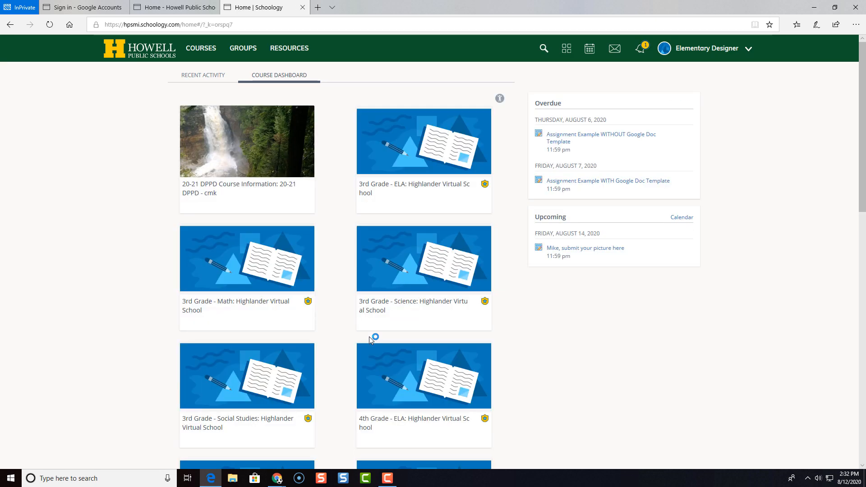